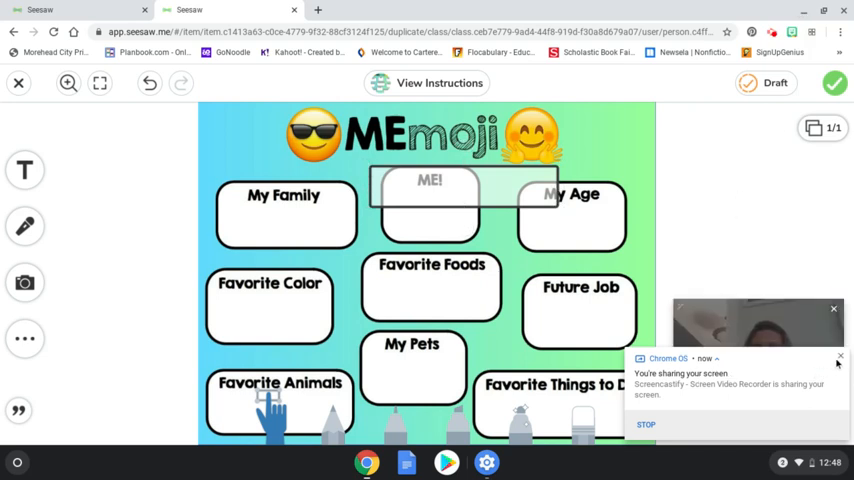
- Minimize the Chrome window so the Seesaw MEmoji board is hidden and the desktop shows
click(840, 356)
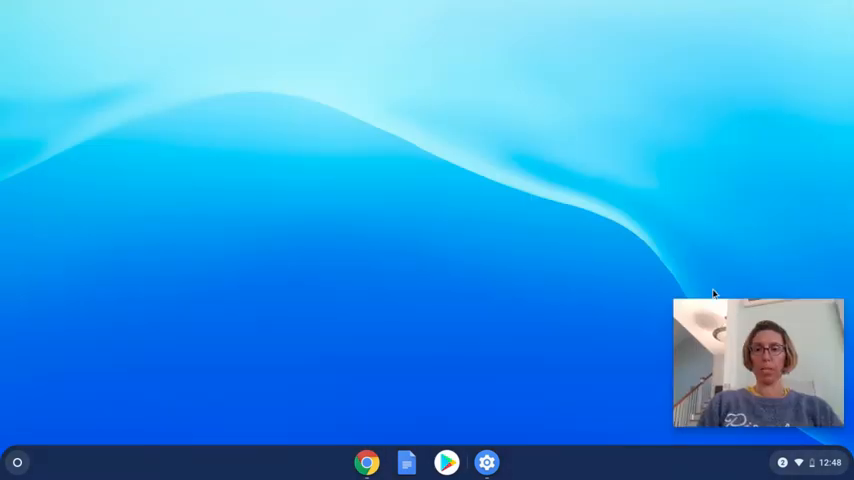
mouse_move(652, 330)
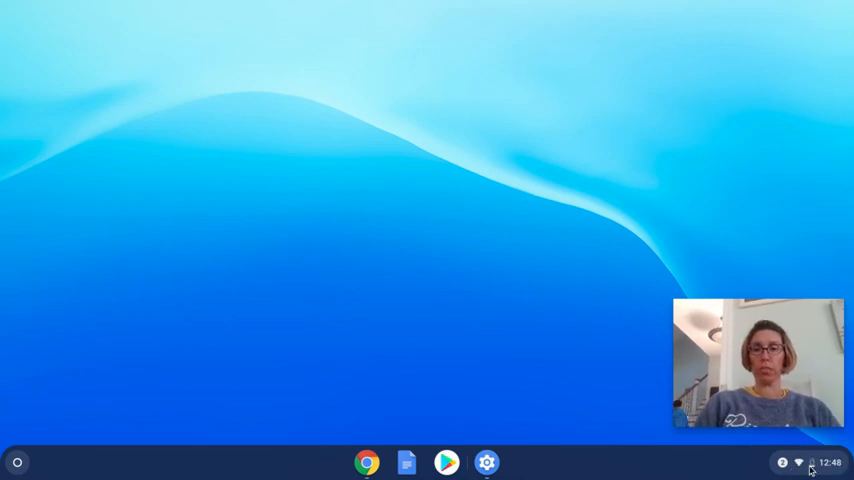
- Open Chromebook Settings from the quick panel and scroll to the Advanced section
click(800, 462)
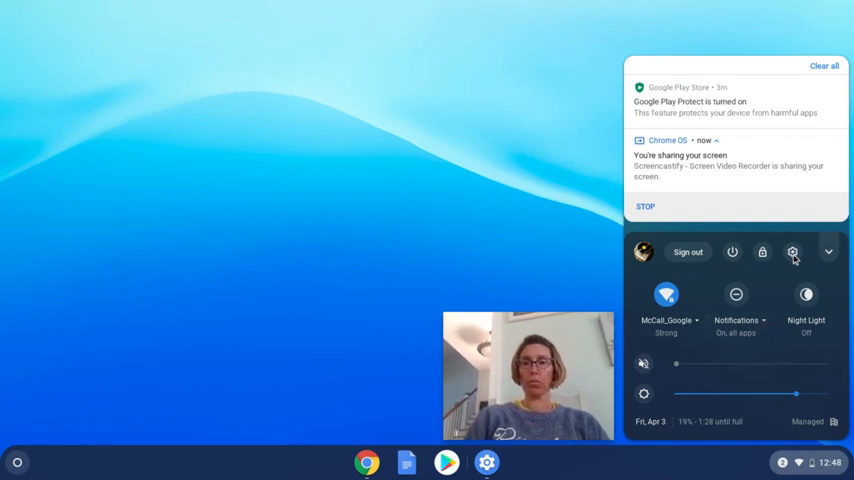
mouse_move(792, 252)
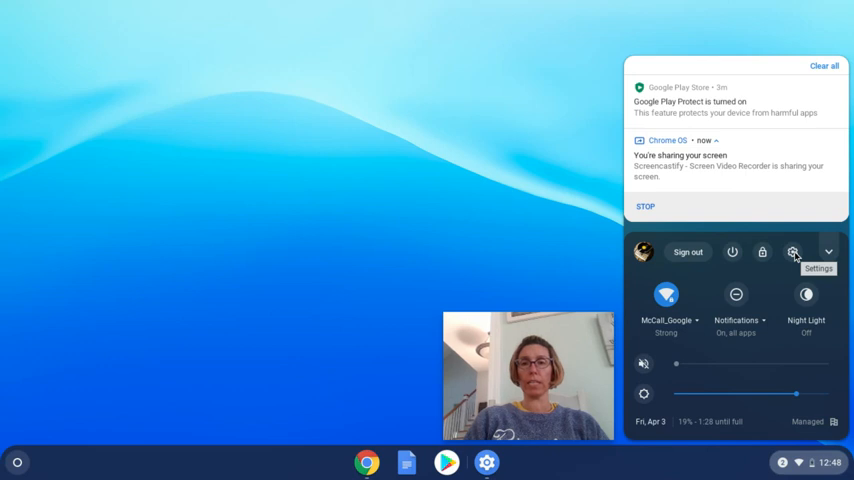
click(792, 252)
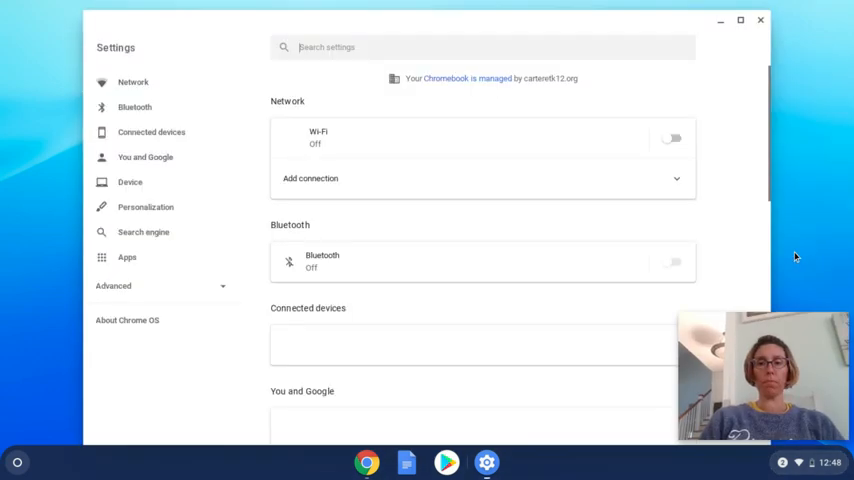
click(672, 138)
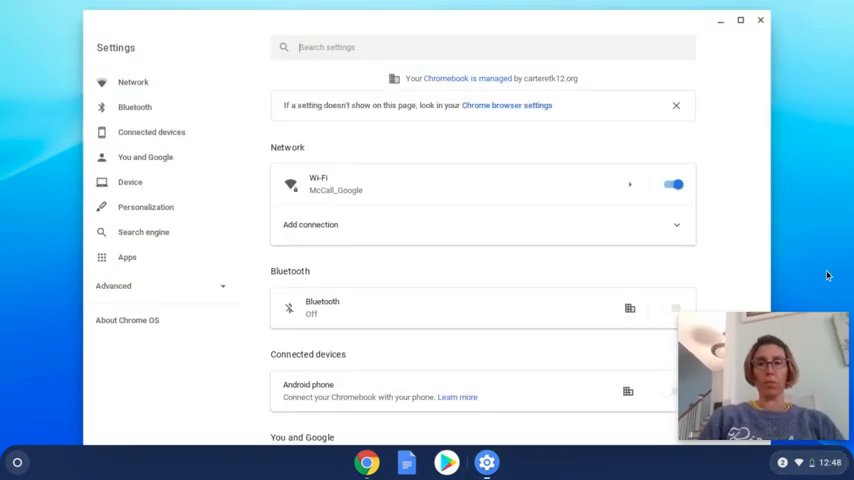
scroll(down, 3)
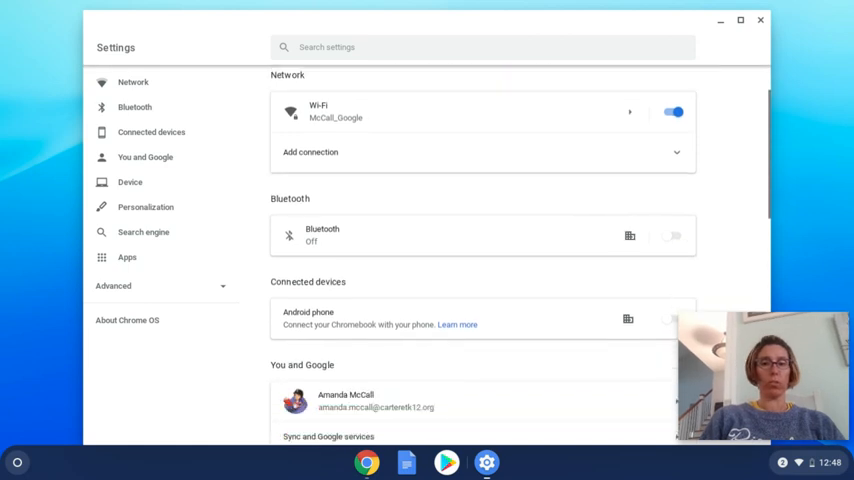
scroll(down, 3)
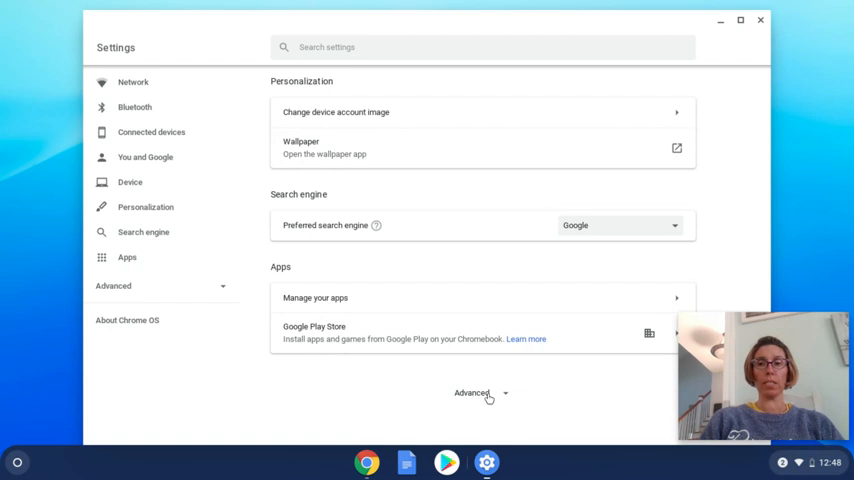
- Expand Advanced and reach Accessibility's Manage accessibility features list
click(470, 392)
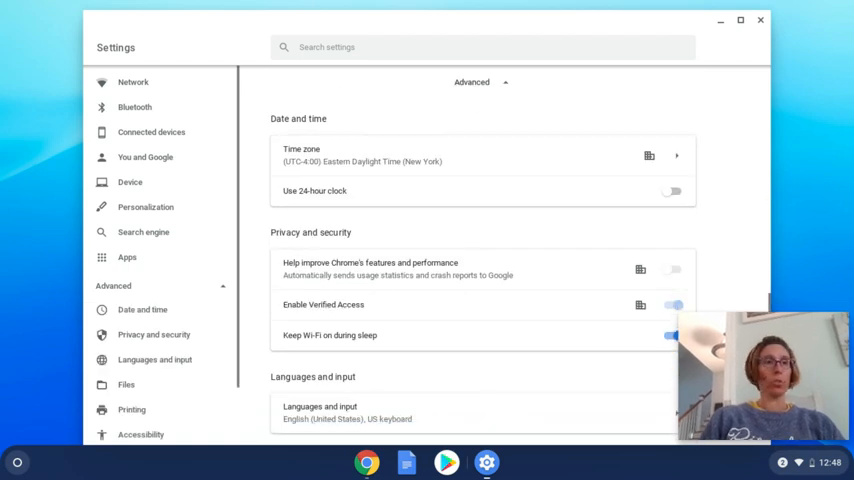
scroll(down, 3)
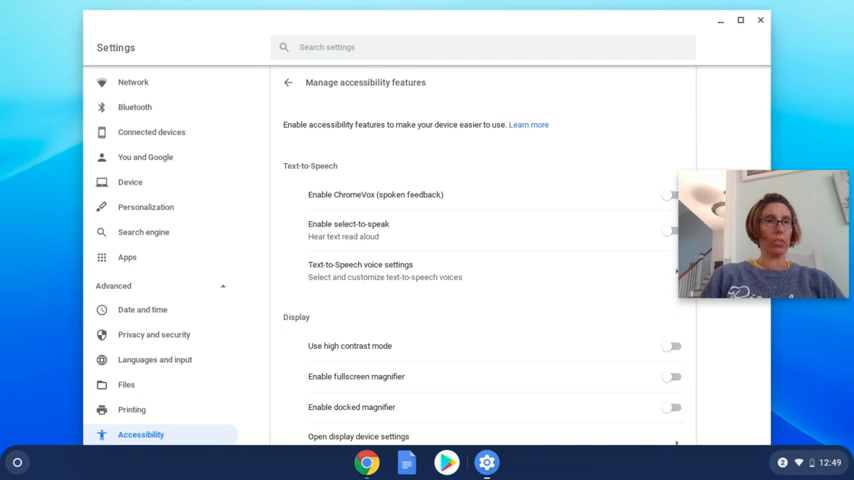
scroll(down, 3)
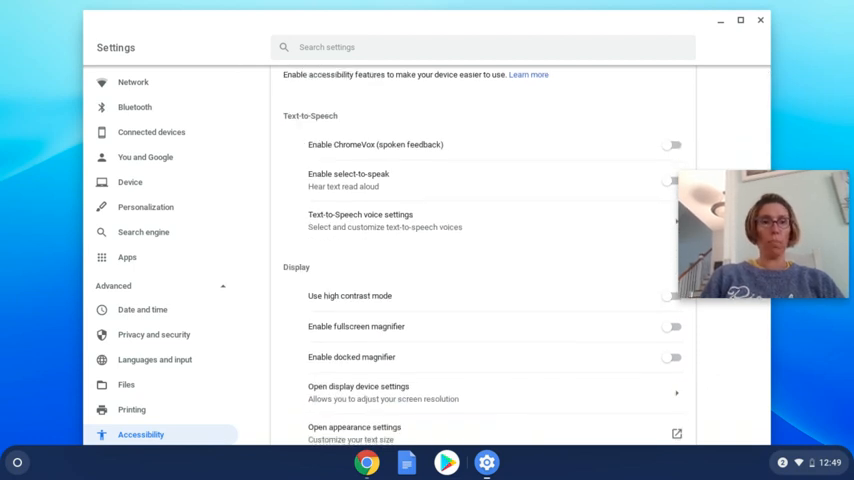
scroll(down, 3)
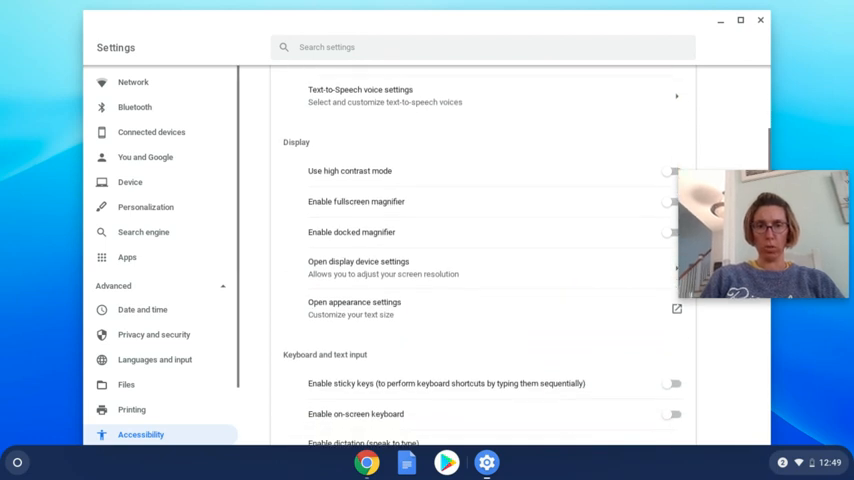
scroll(down, 3)
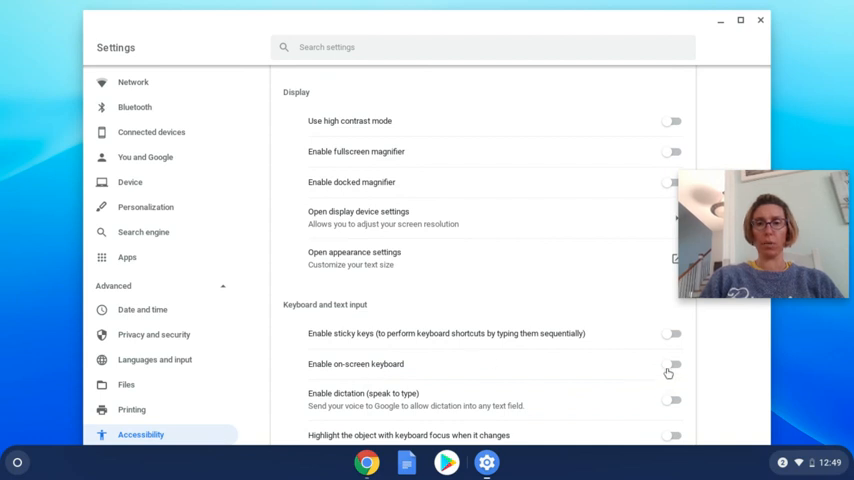
- Enable the on-screen keyboard, then close the Settings window
click(672, 364)
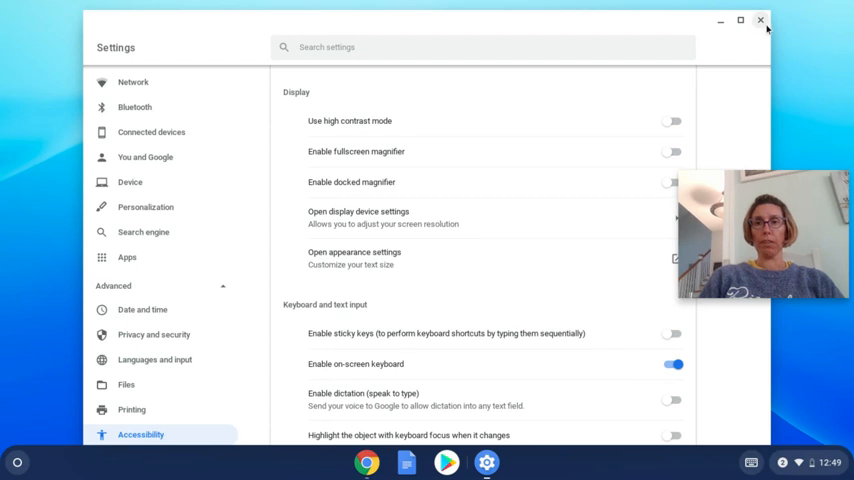
click(760, 20)
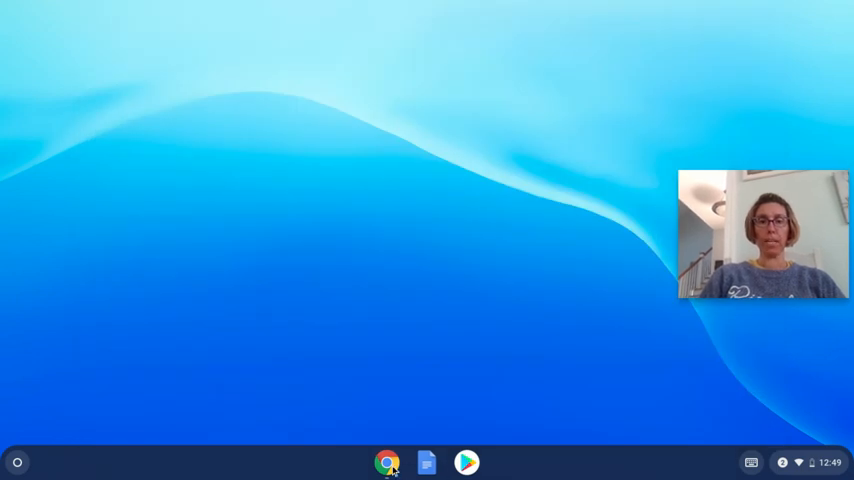
- Return to Seesaw and place a new text box over My Family with the T text tool
click(388, 462)
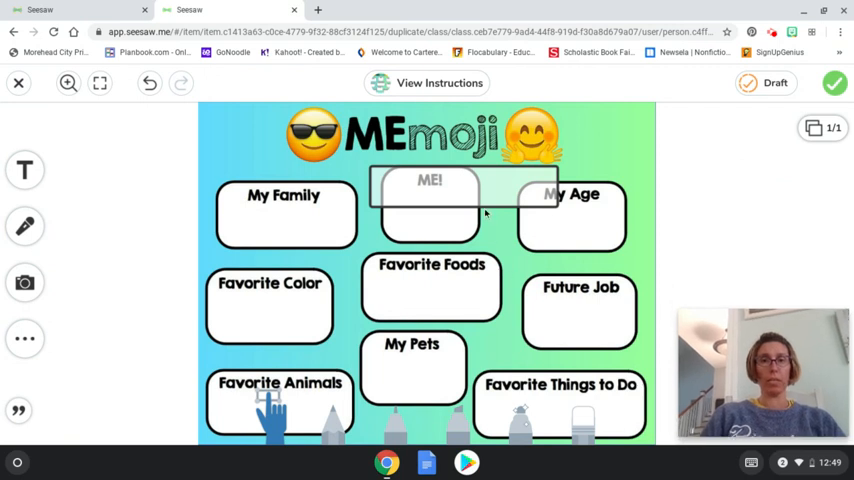
click(430, 200)
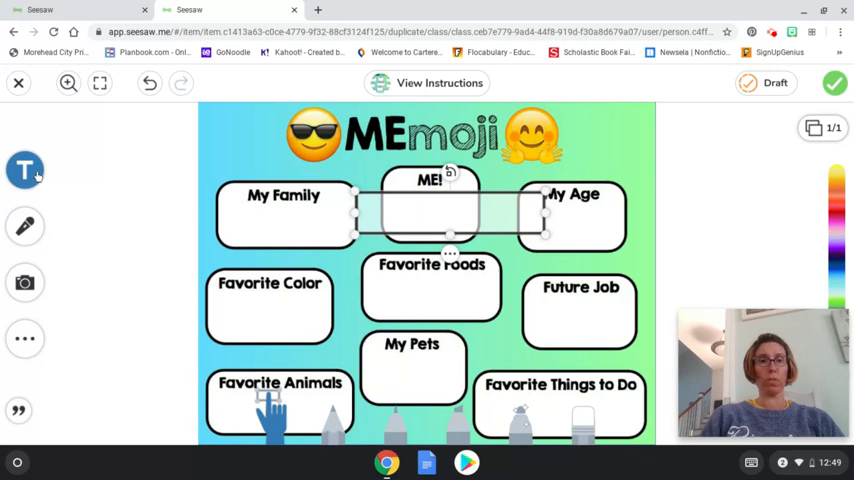
click(284, 196)
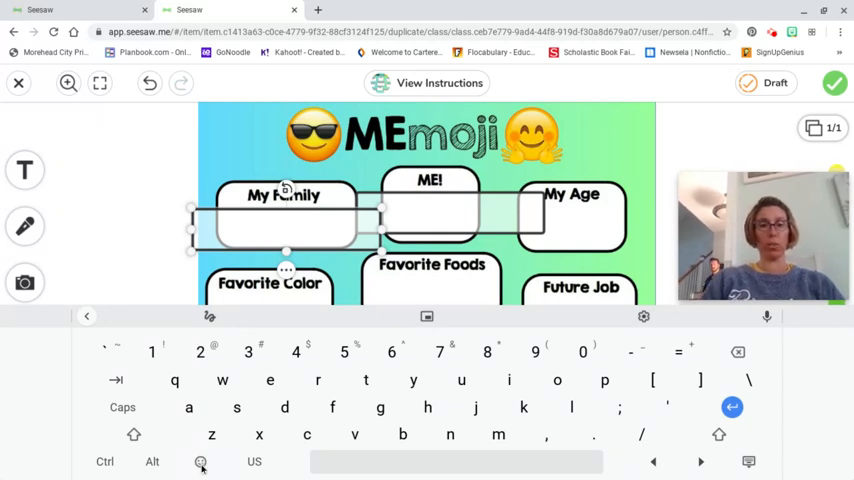
- From the Smileys emoji tab, add two laughing faces, a devil and a smiling angel to My Family
click(200, 460)
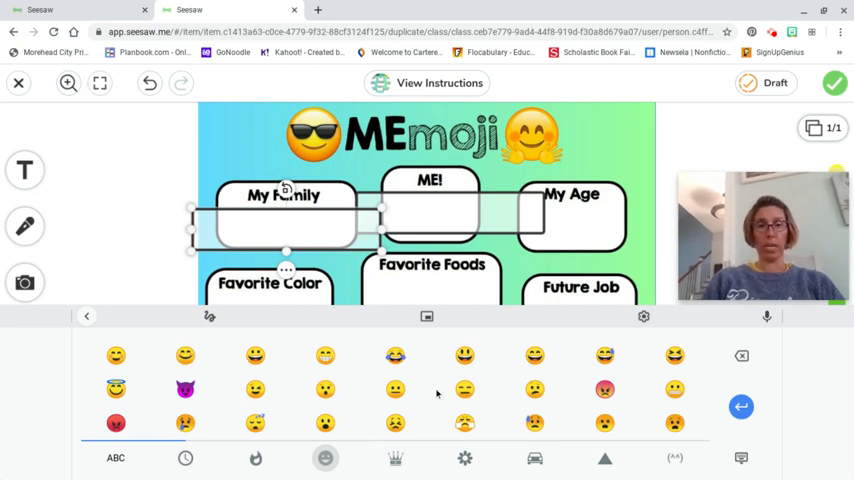
click(184, 458)
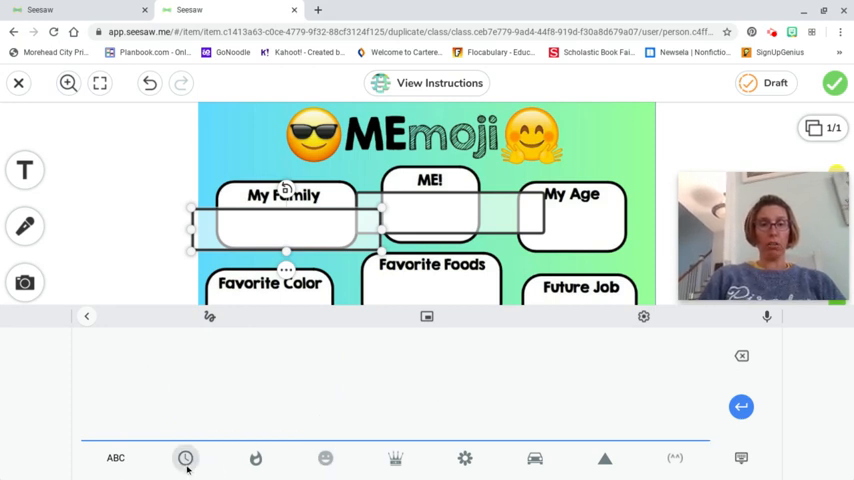
click(324, 458)
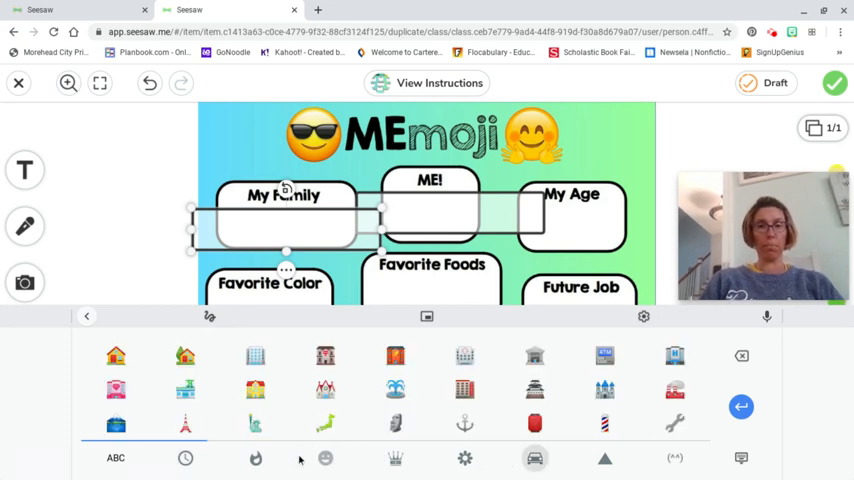
click(324, 458)
text(😆😆)
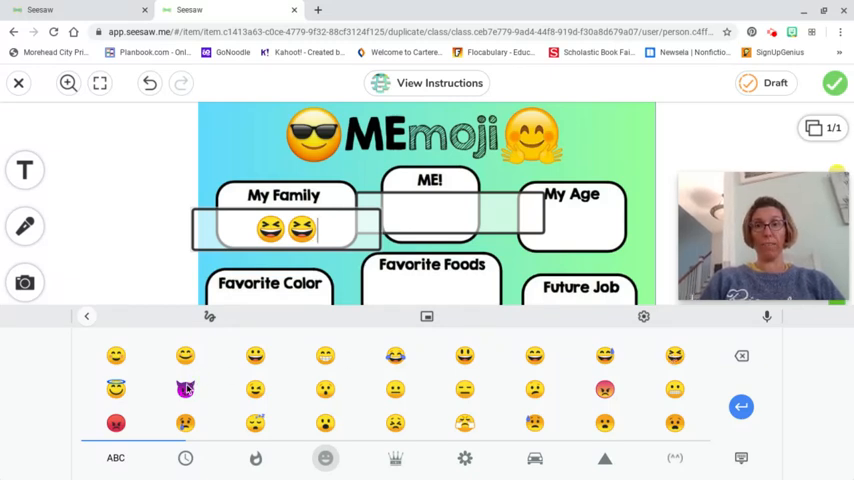
click(184, 388)
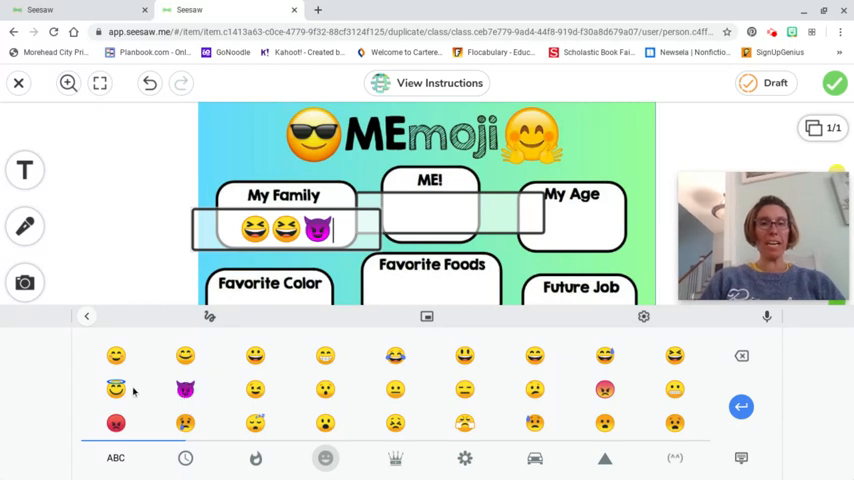
click(116, 388)
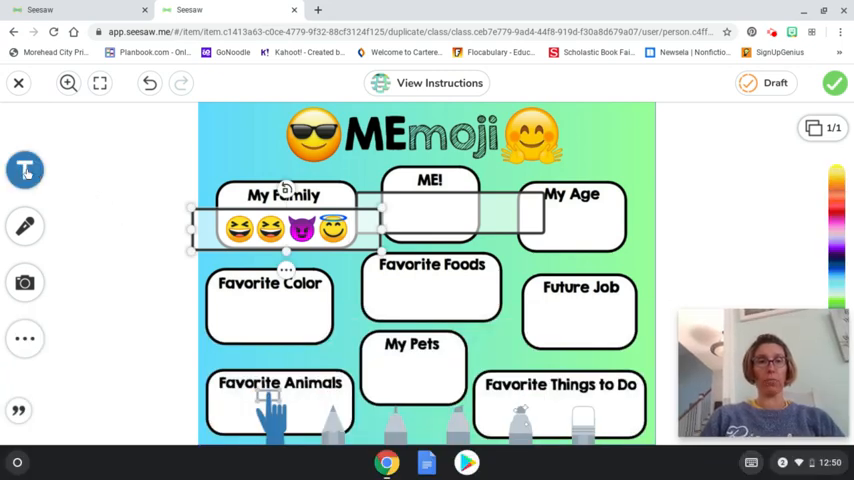
- Place a text box in Future Job and add a handbag emoji from the Objects tab
click(430, 190)
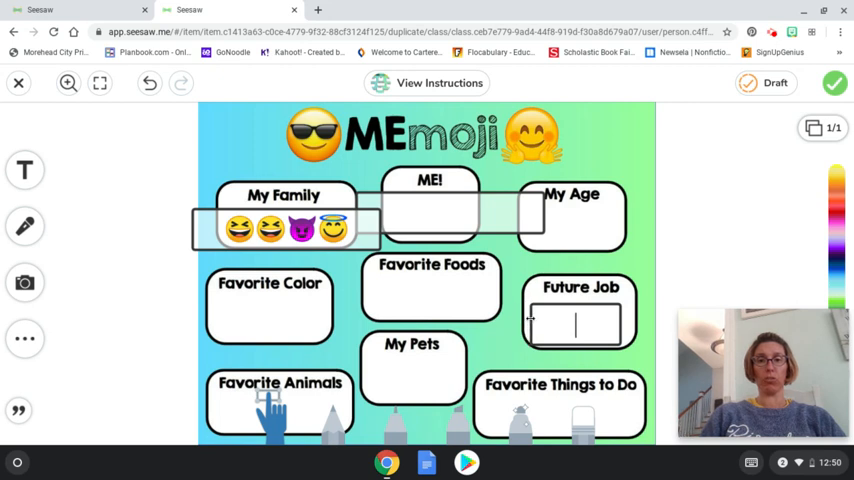
click(572, 320)
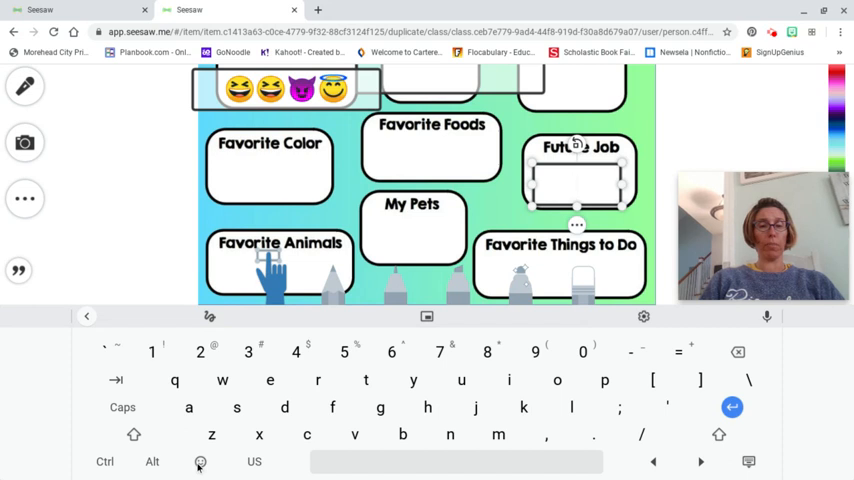
click(200, 460)
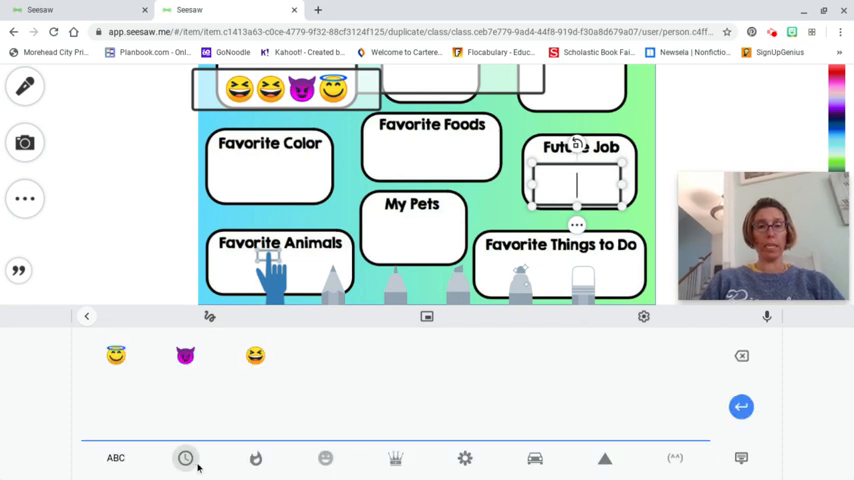
click(396, 458)
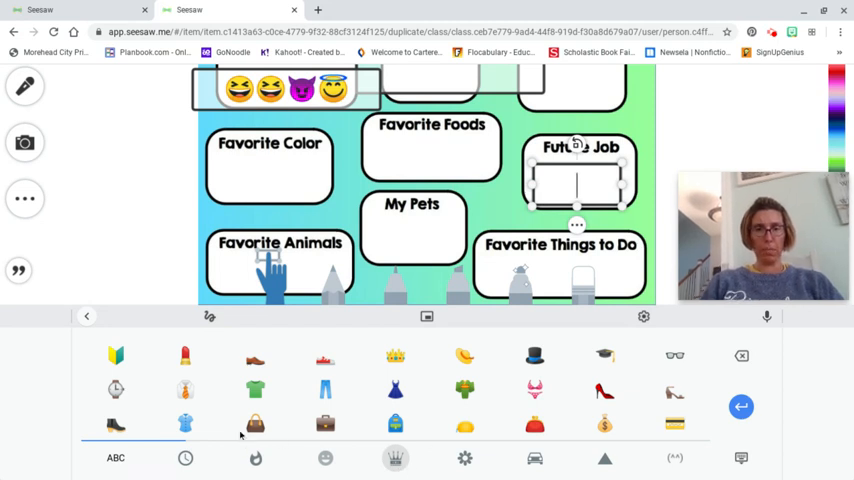
click(256, 424)
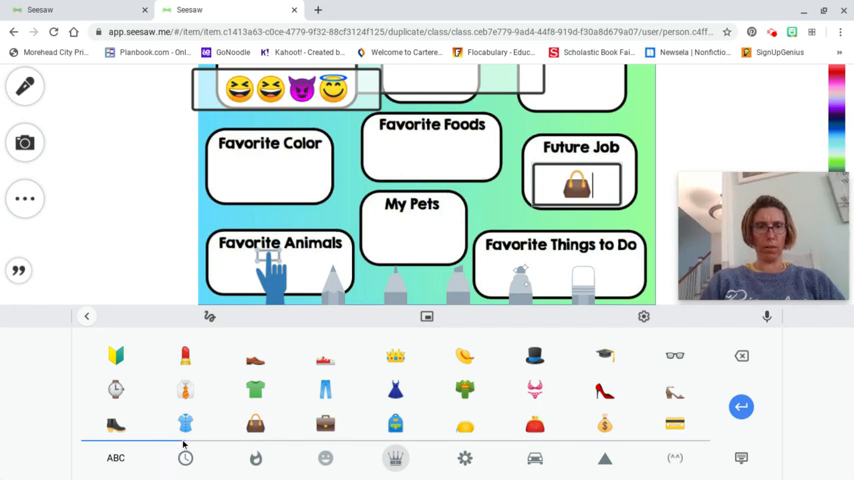
- Browse the emoji categories and add a credit card emoji to Future Job
click(256, 458)
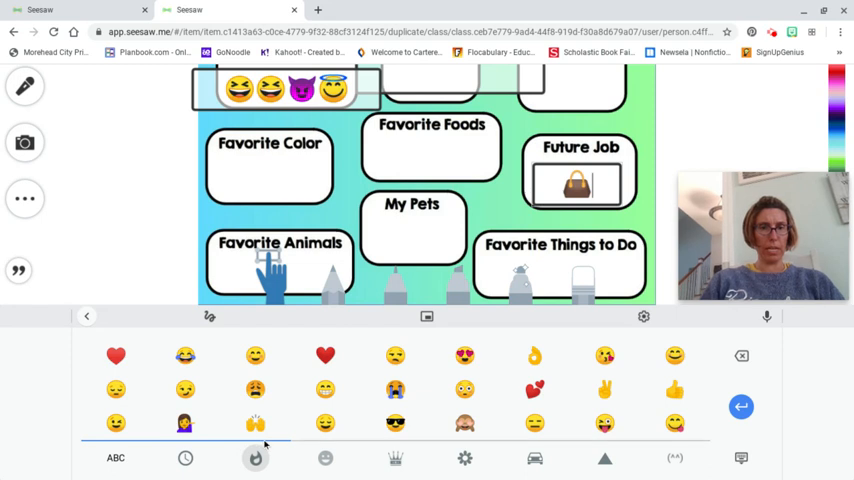
click(324, 458)
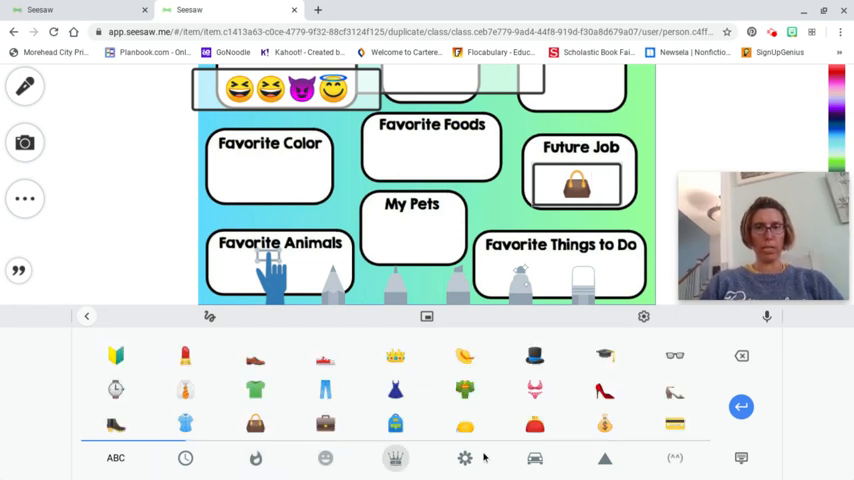
click(464, 458)
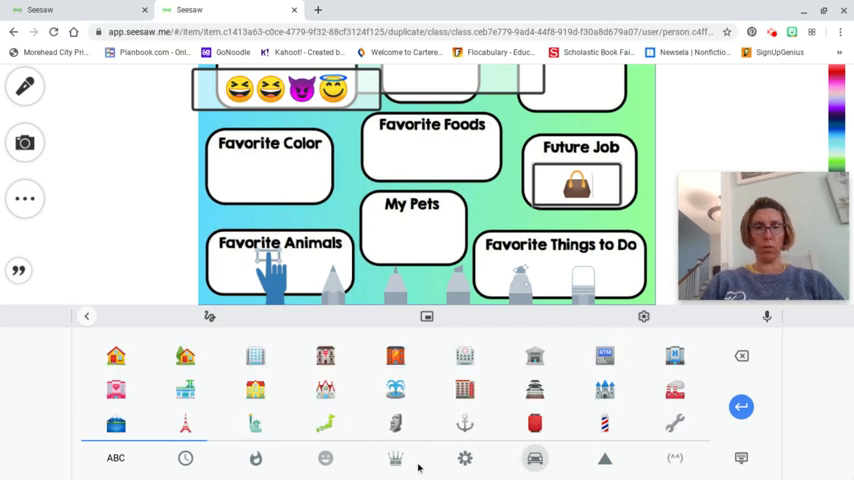
click(324, 458)
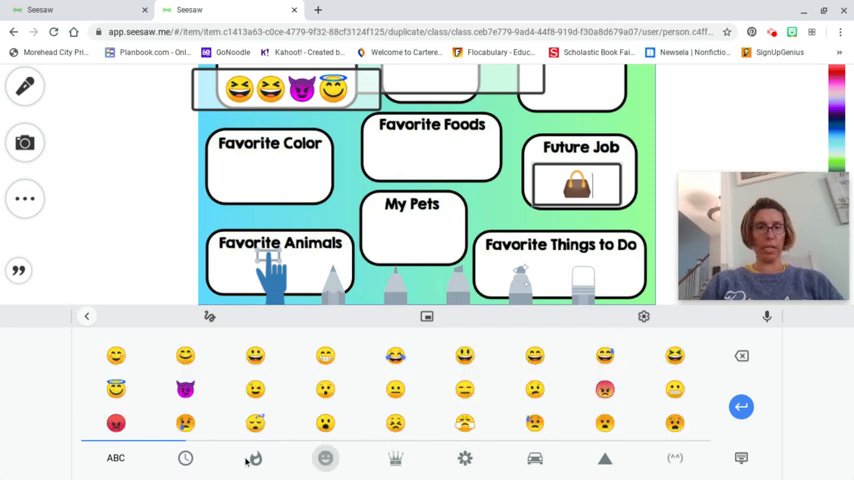
click(184, 458)
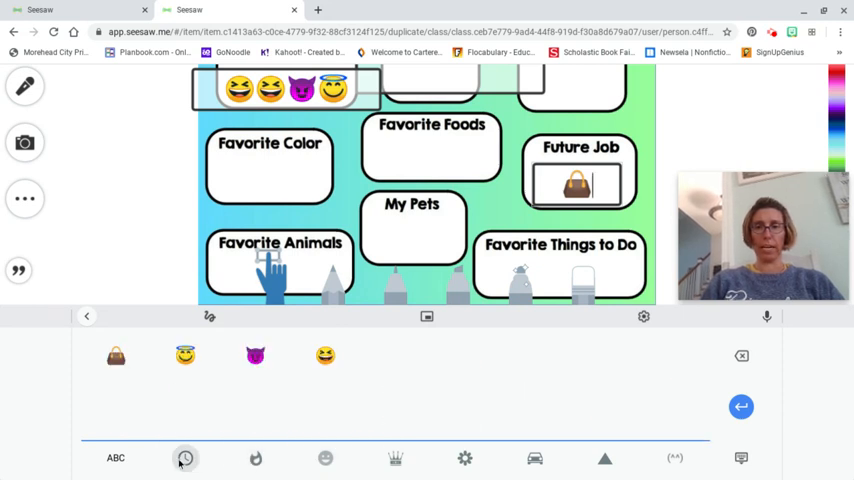
click(256, 458)
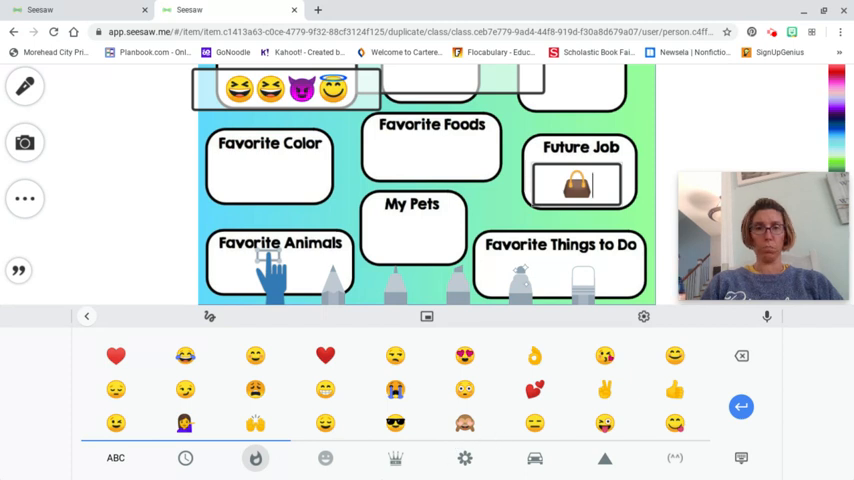
click(394, 456)
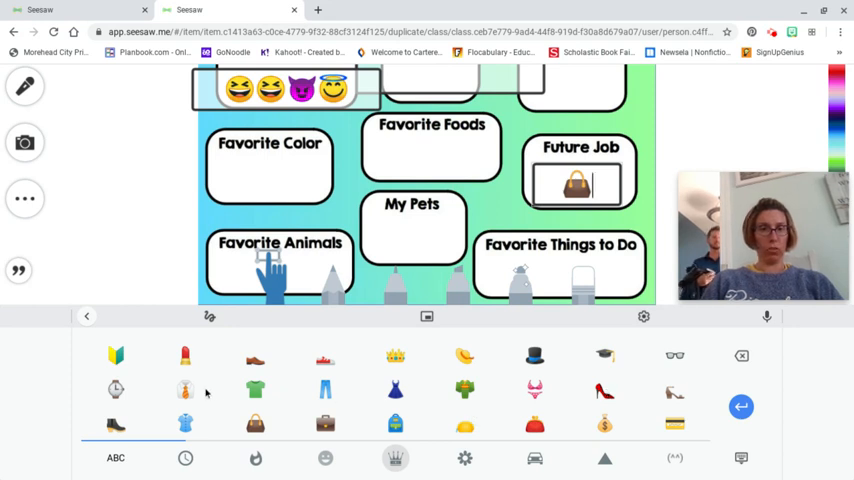
click(184, 388)
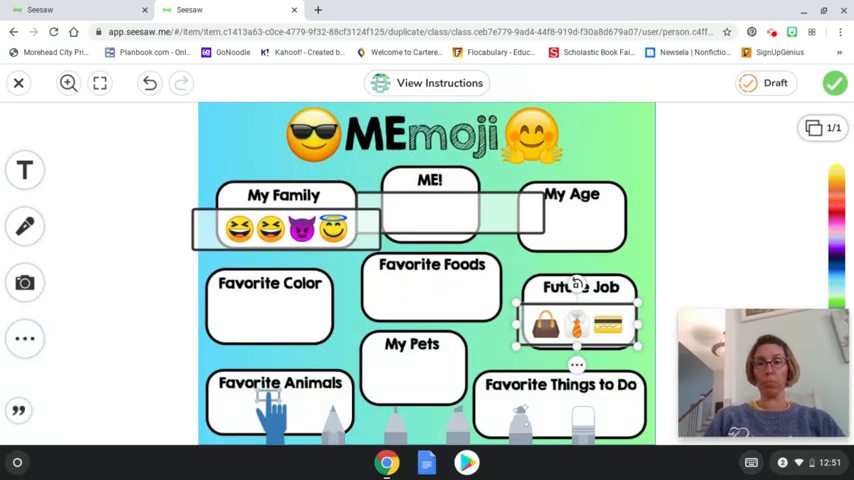
mouse_move(790, 22)
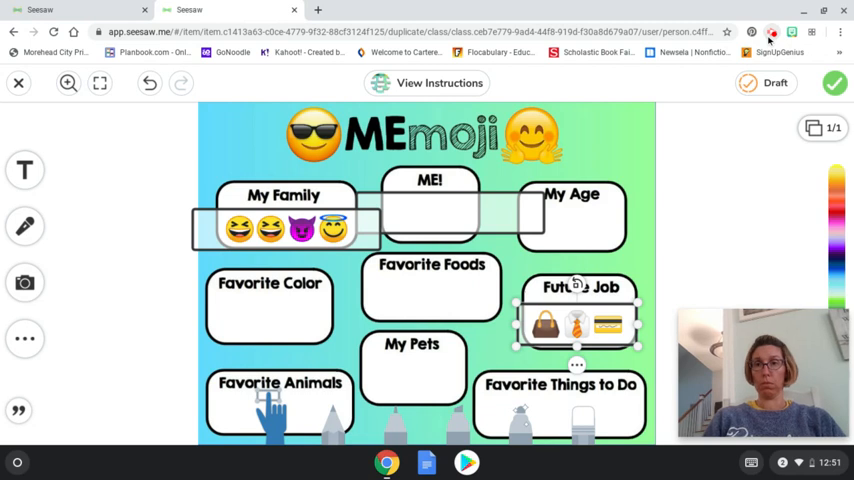
mouse_move(786, 206)
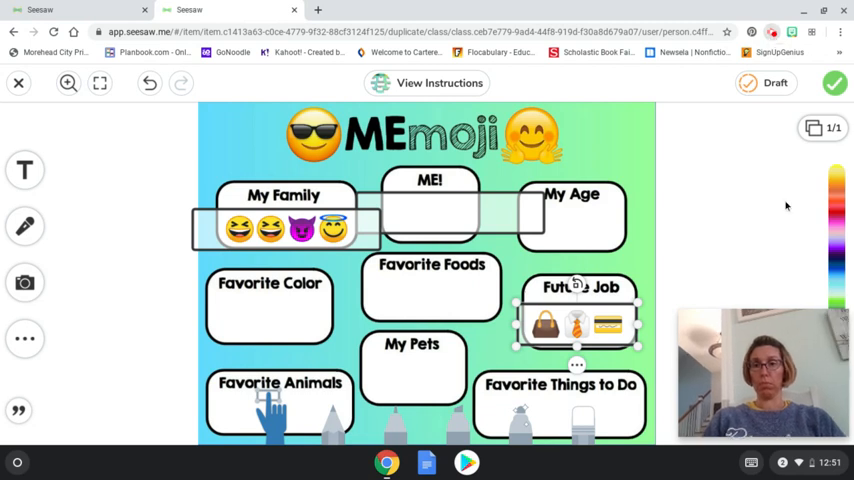